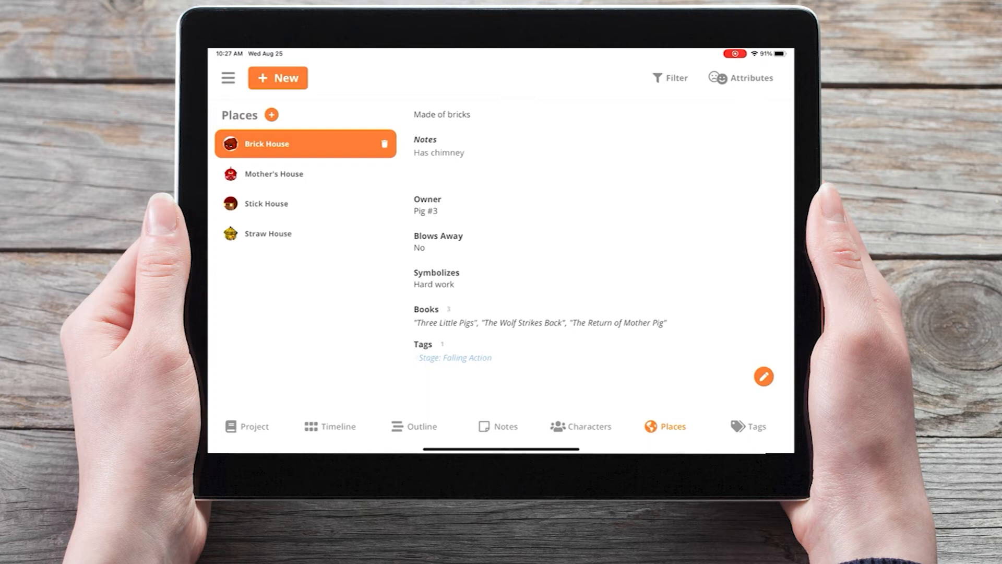
Step: Add a 'Location' custom attribute to the places attributes list
click(755, 77)
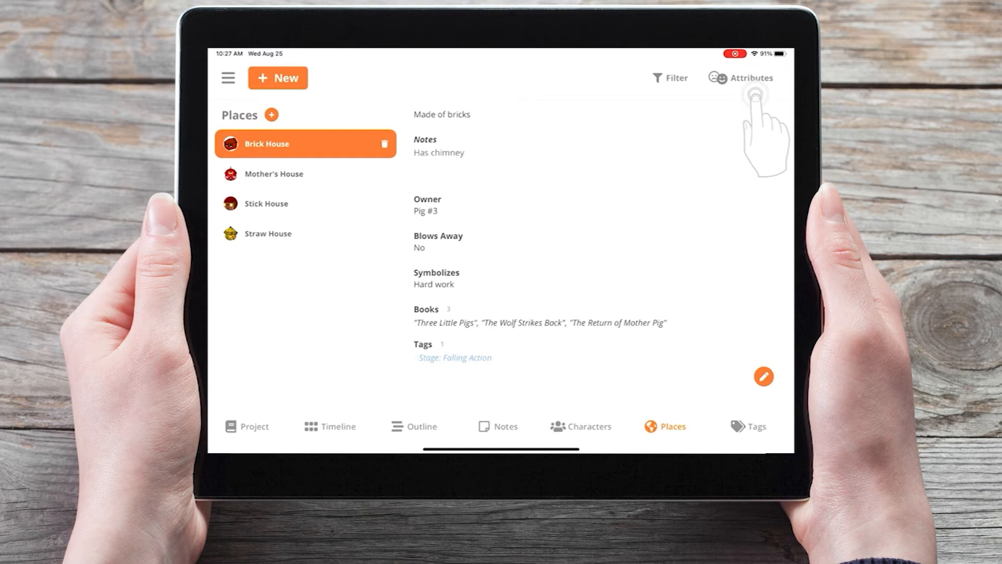
click(751, 77)
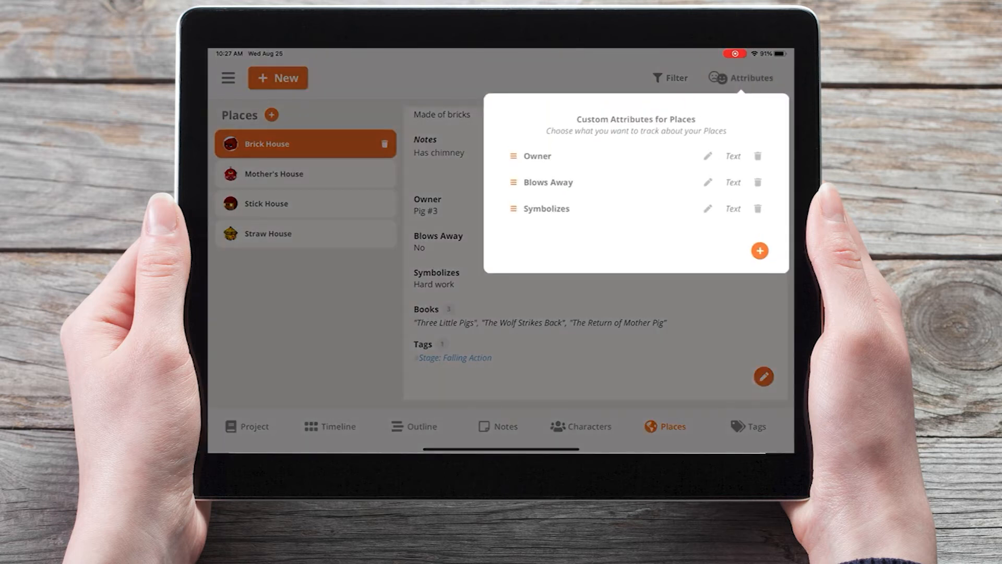
click(759, 250)
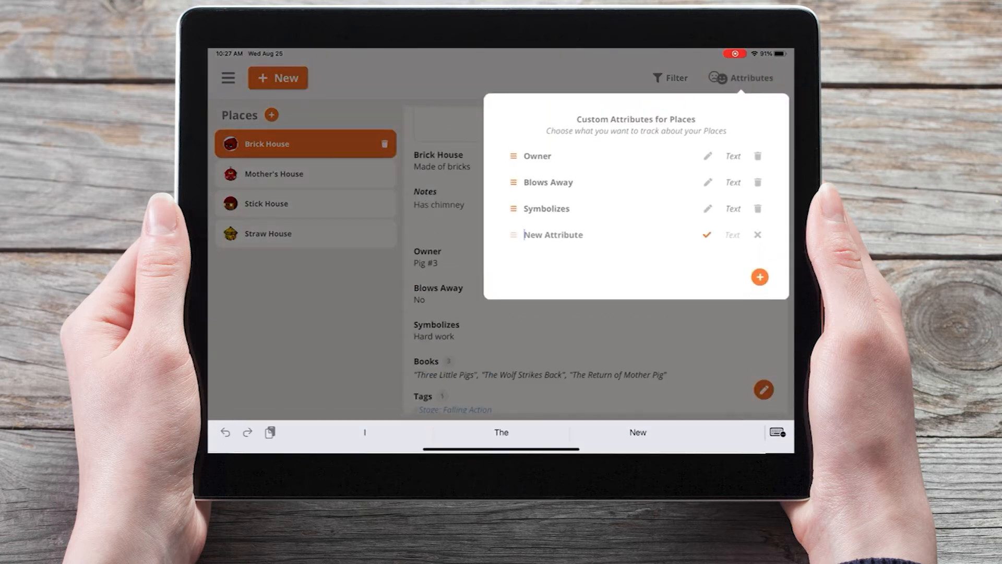
text(Location)
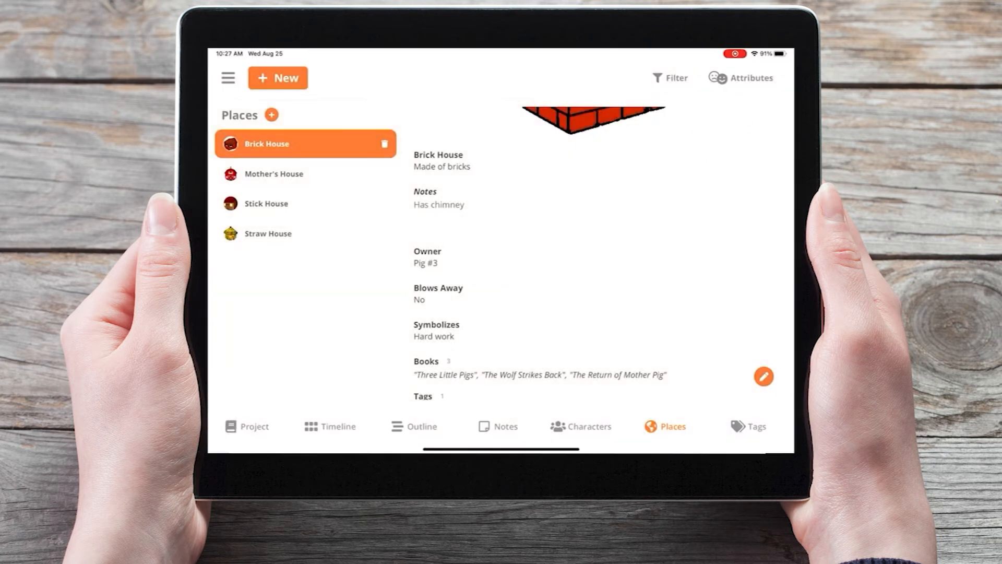
Step: Set Brick House's Location to 'South corner of the forest' and save
click(764, 376)
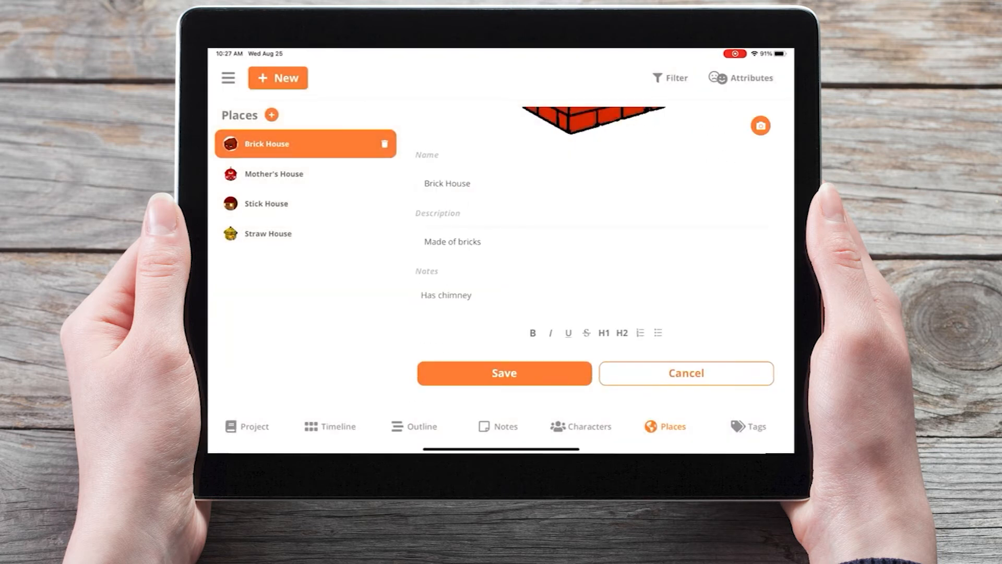
scroll(down, 3)
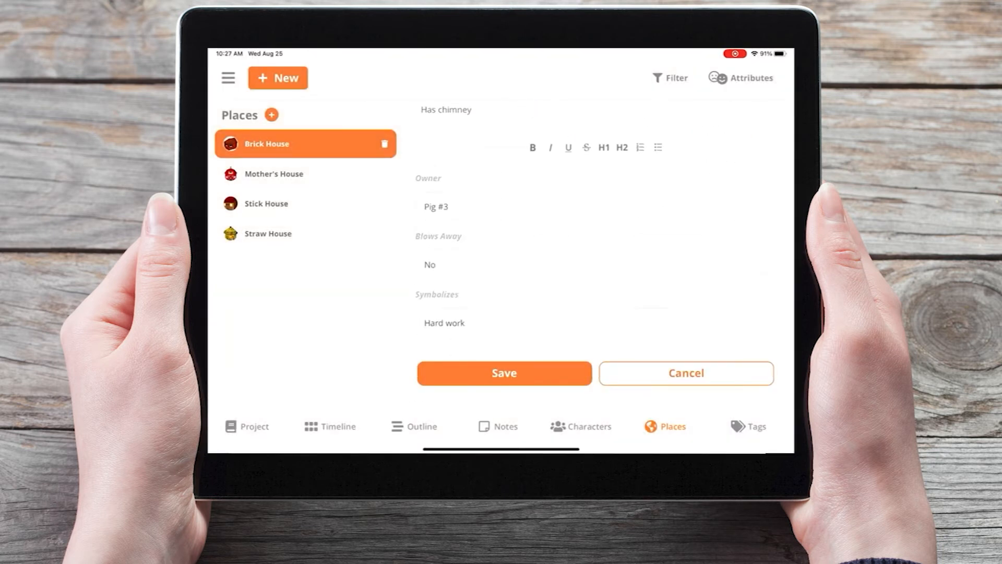
scroll(down, 3)
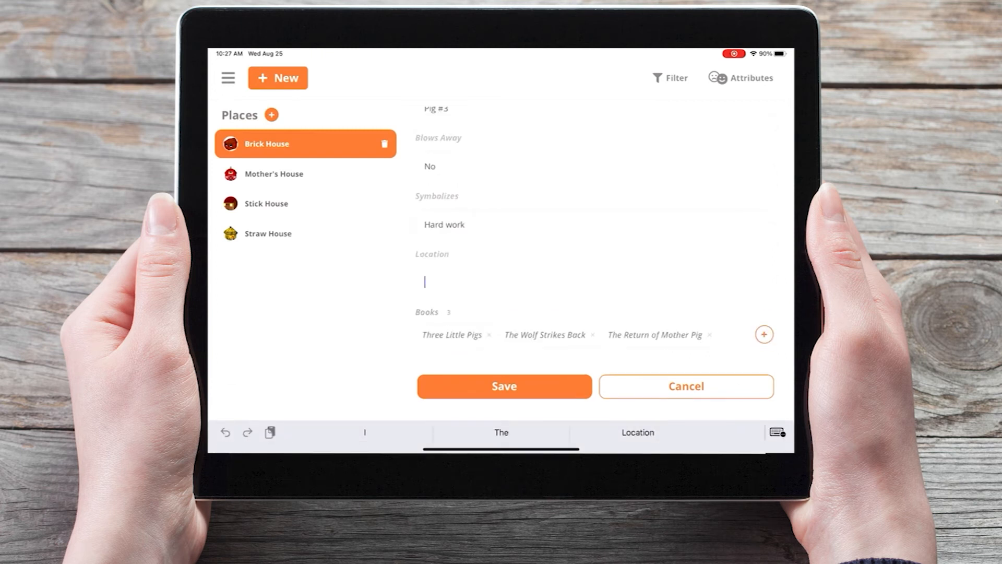
text(South corner of th)
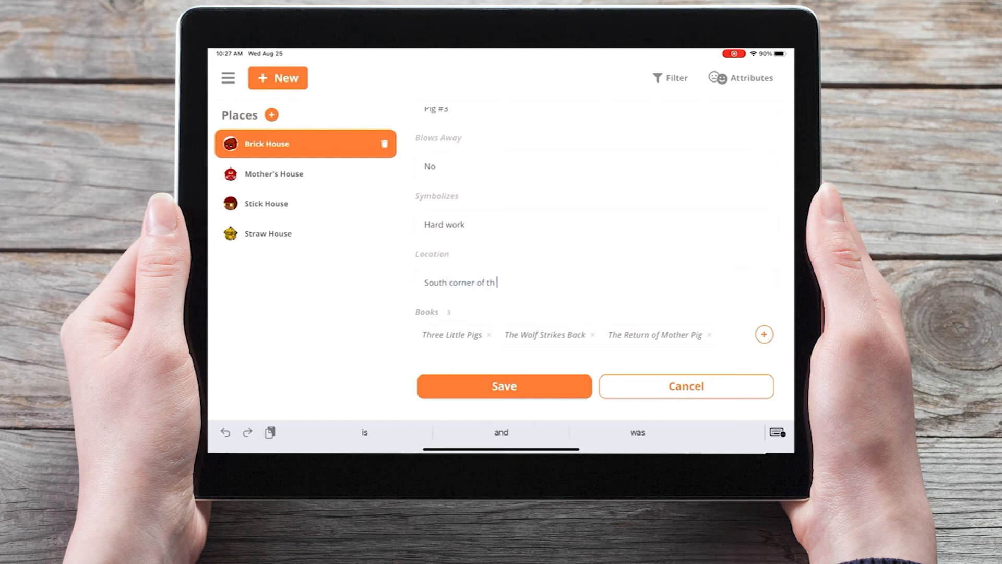
text(e forest)
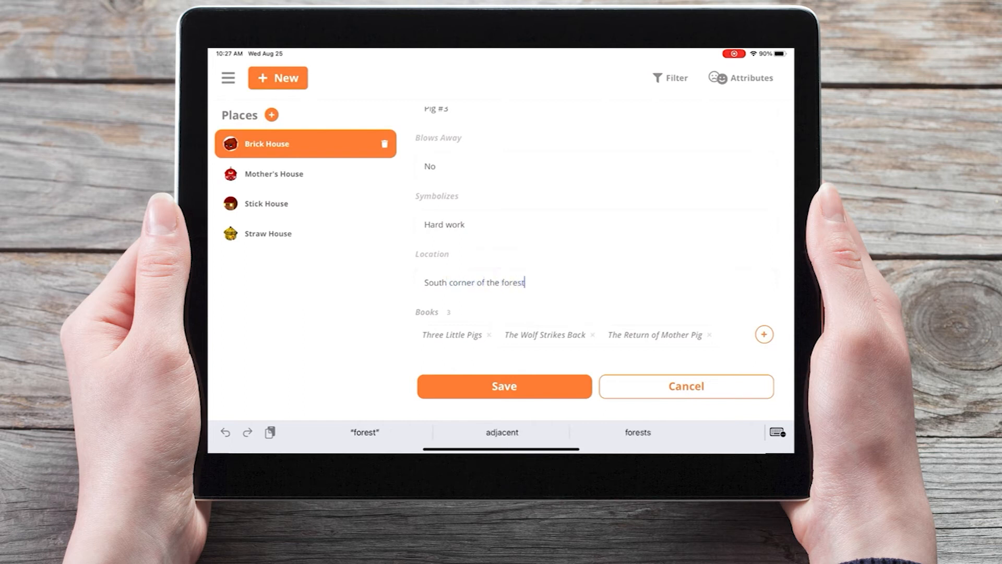
click(504, 386)
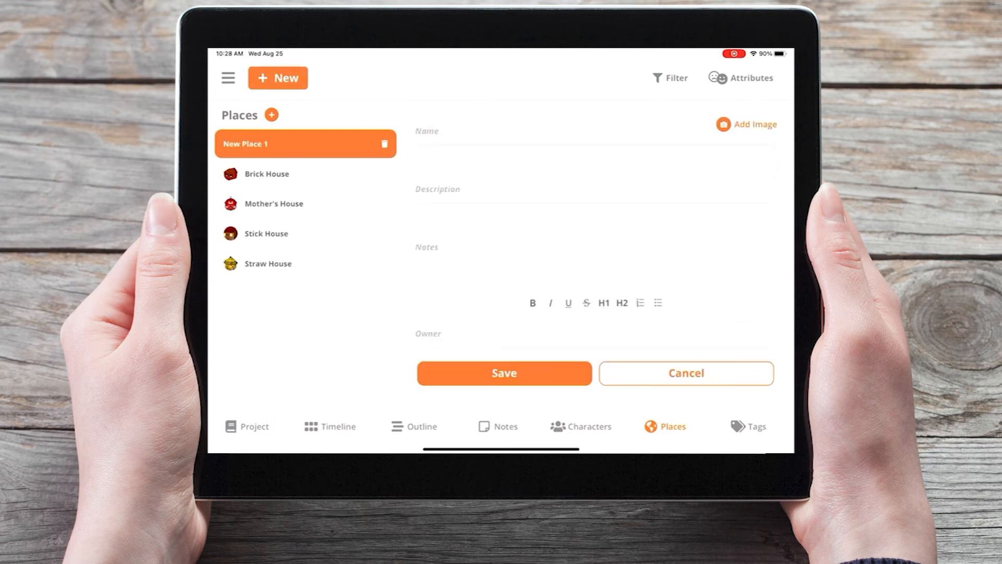
Step: Name the new place 'New Place' and add a 'Rich Text Formatting' place attribute
text(New)
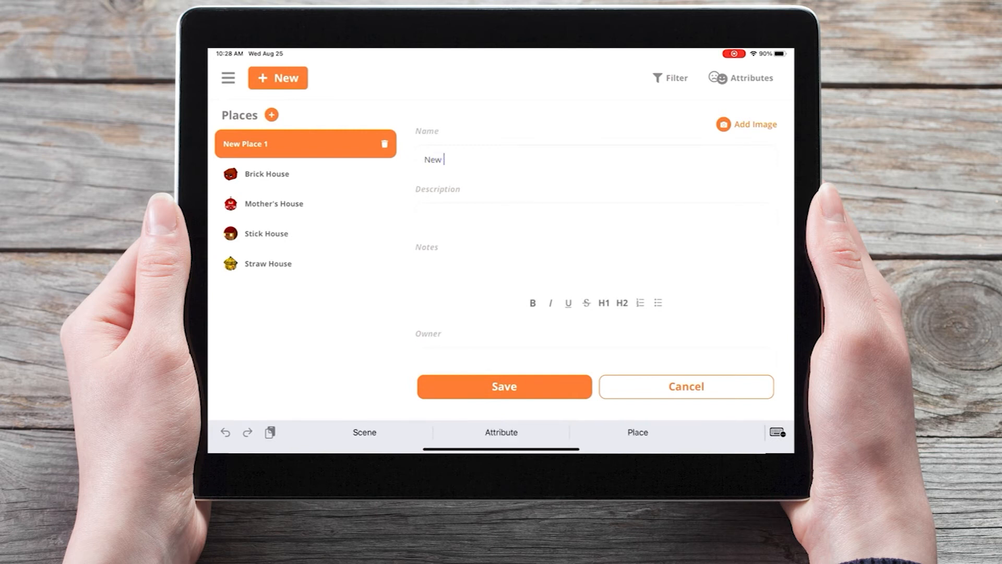
text(Place)
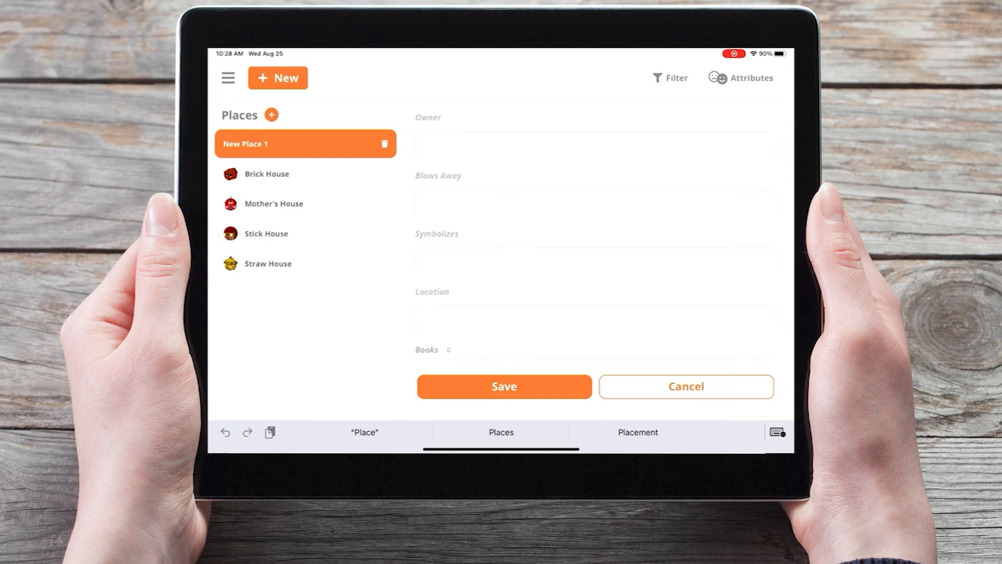
click(750, 77)
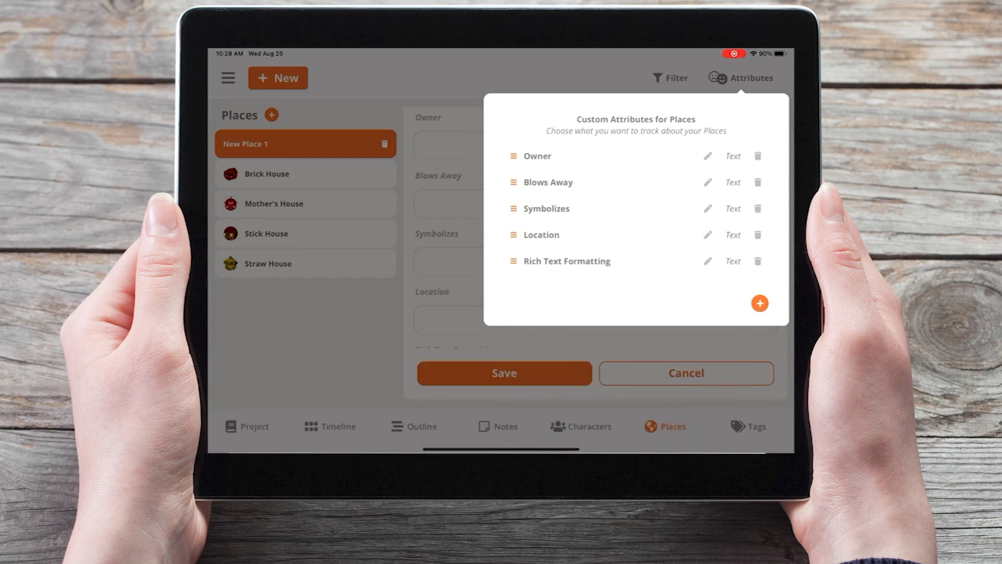
click(732, 261)
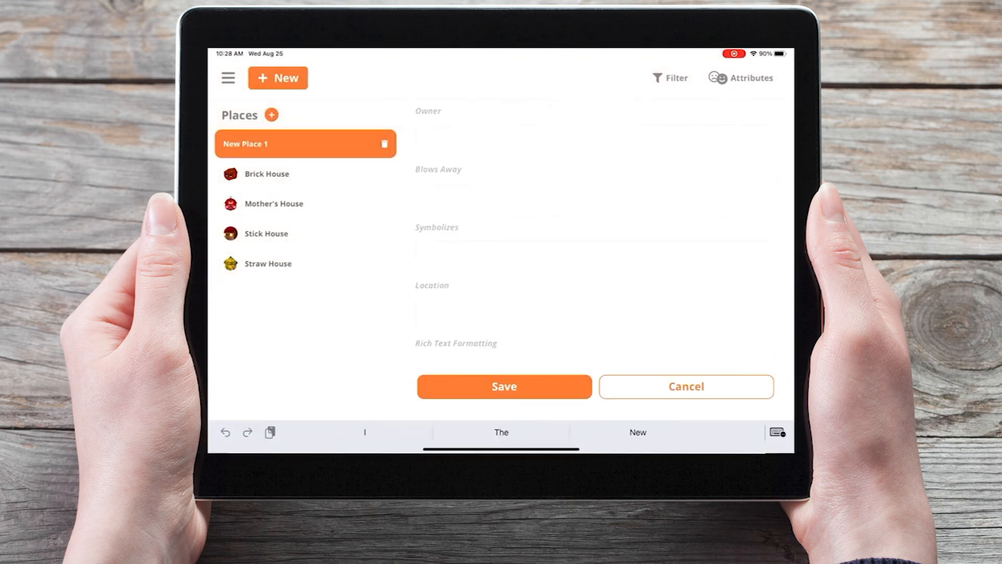
Step: Enter bold, italic and underlined words in Rich Text Formatting, then request deleting New Place
scroll(down, 3)
text(Bold Italics)
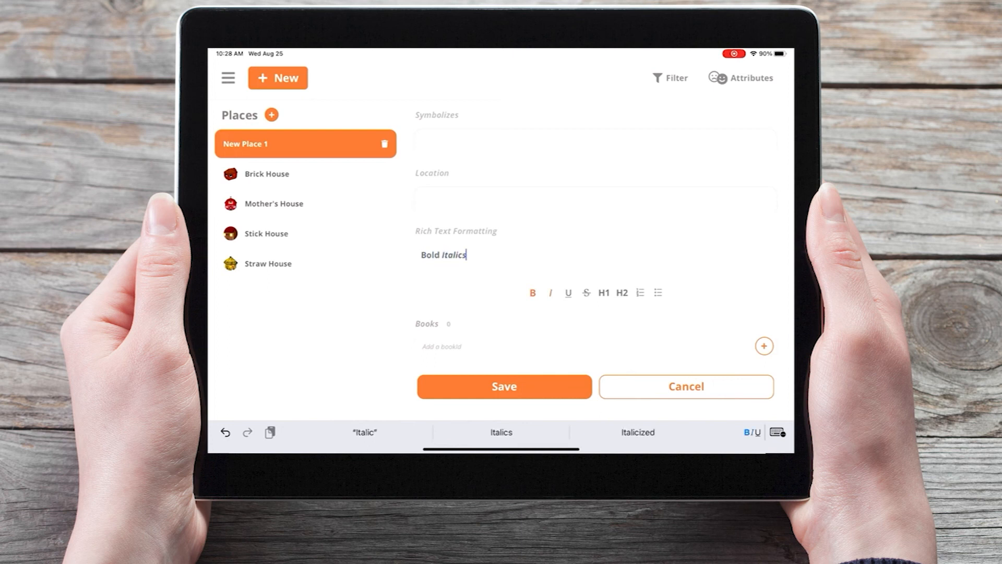
text(Underl)
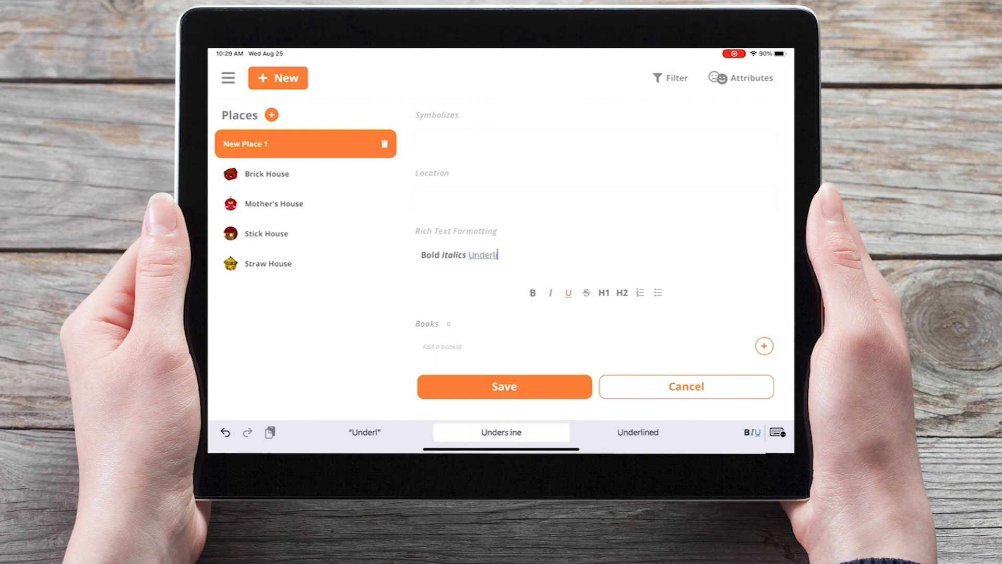
click(384, 143)
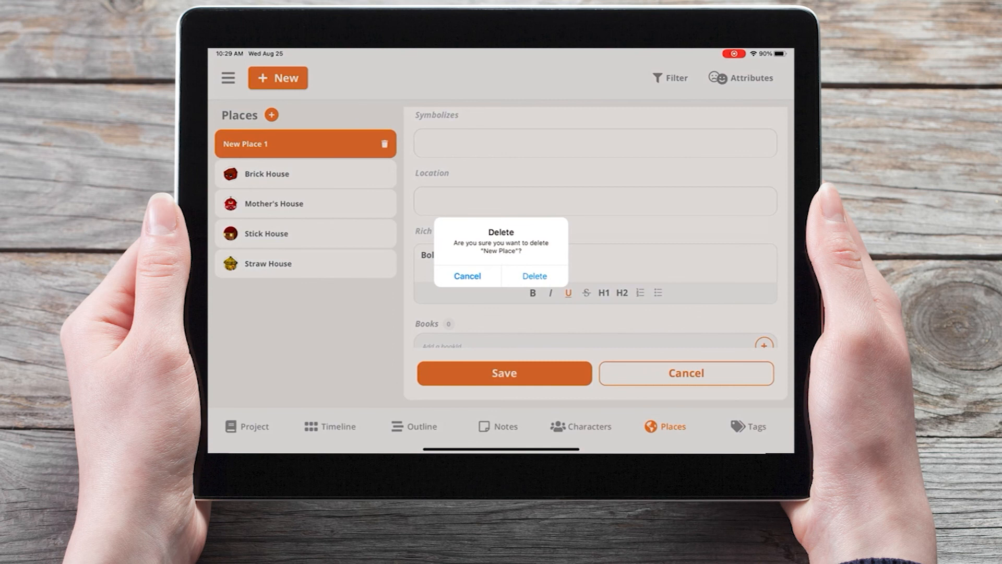